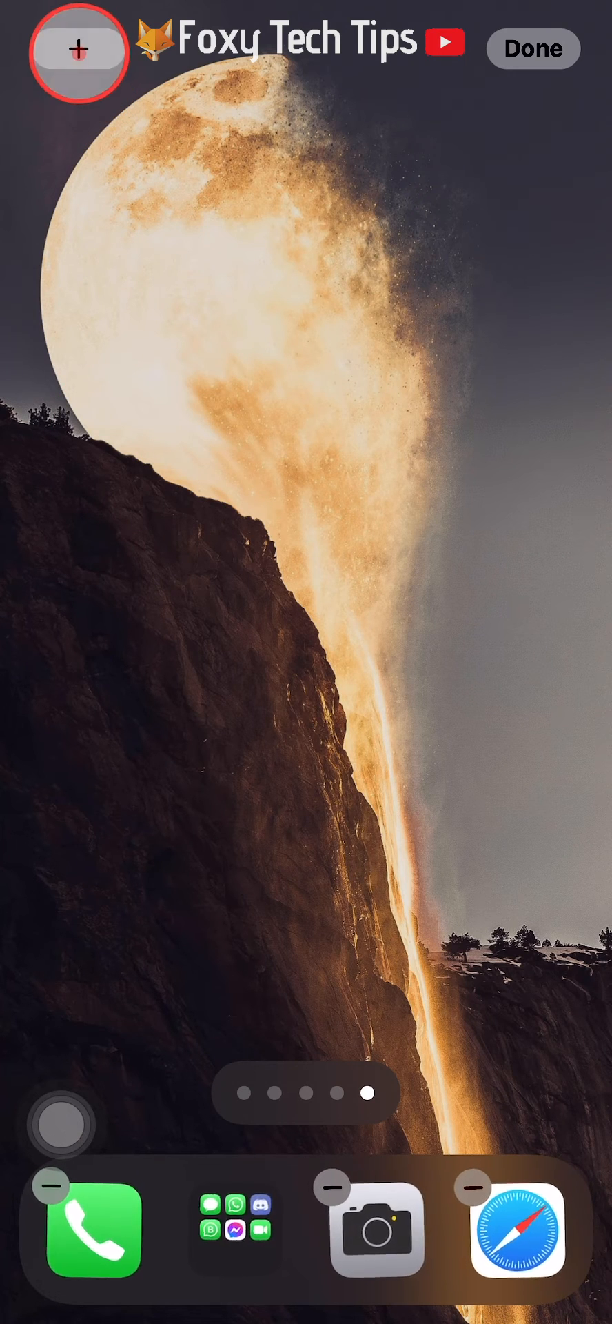
Step: Open the widget gallery from the jiggling home screen's + button
{"action": "left_click", "coordinate": [78, 48]}
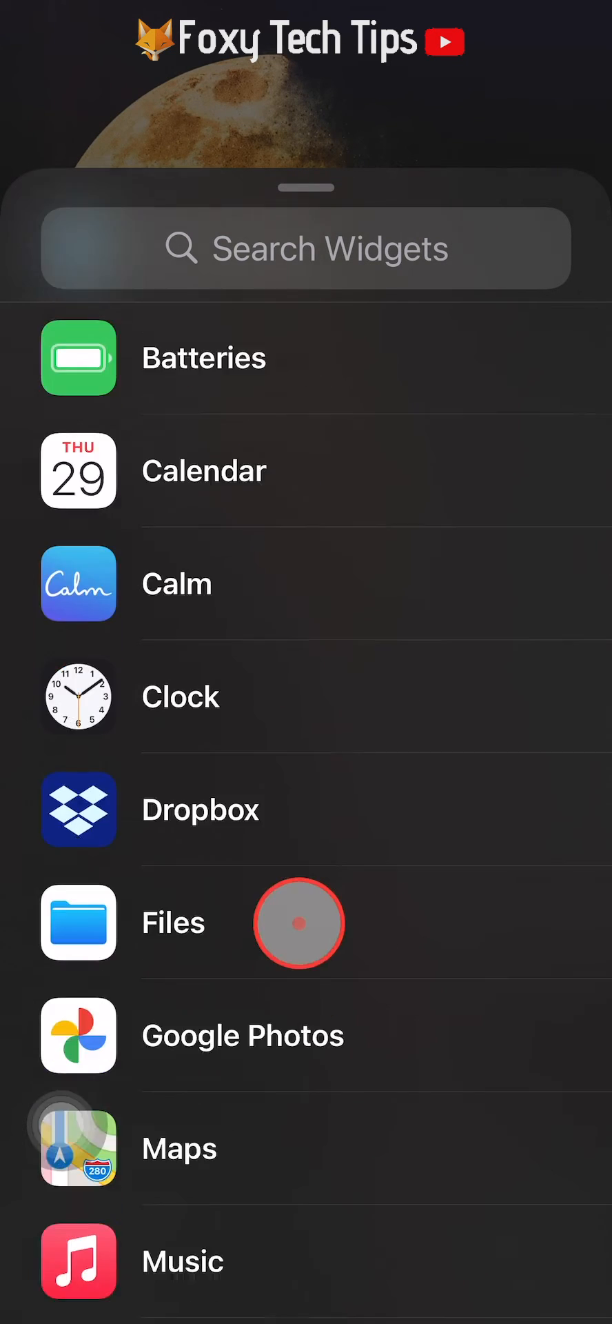
Step: Scroll the widget app list down to Spotify and select it
{"action": "scroll", "scroll_direction": "down", "scroll_amount": 3}
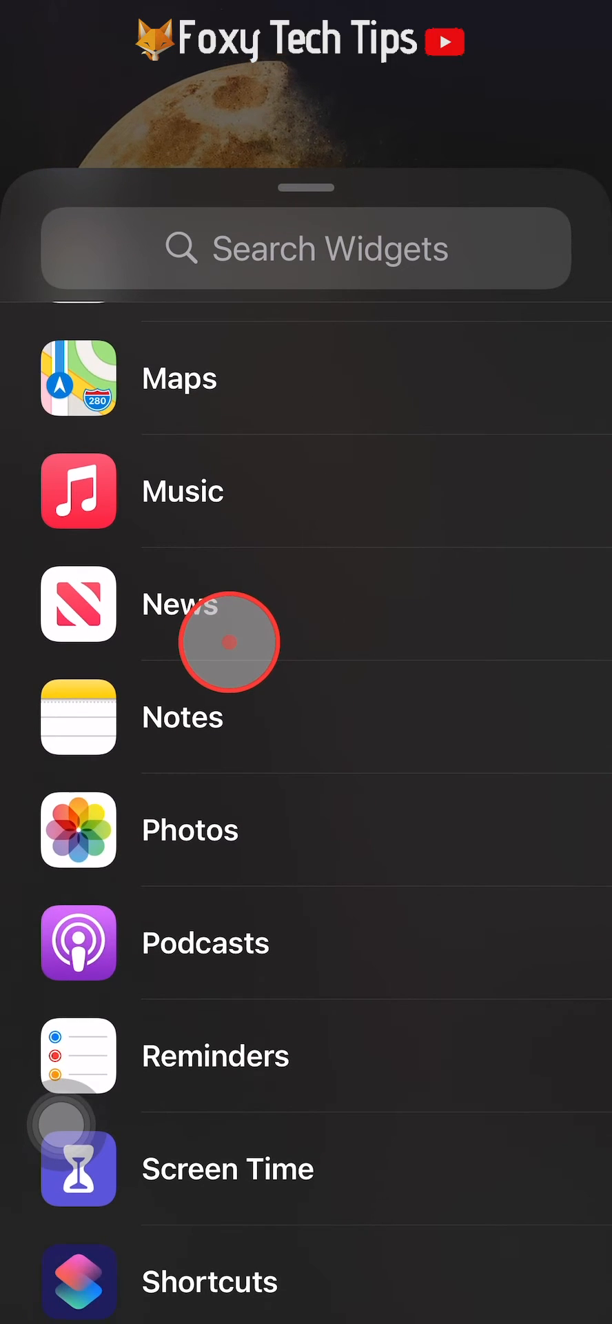
{"action": "scroll", "scroll_direction": "down", "scroll_amount": 3}
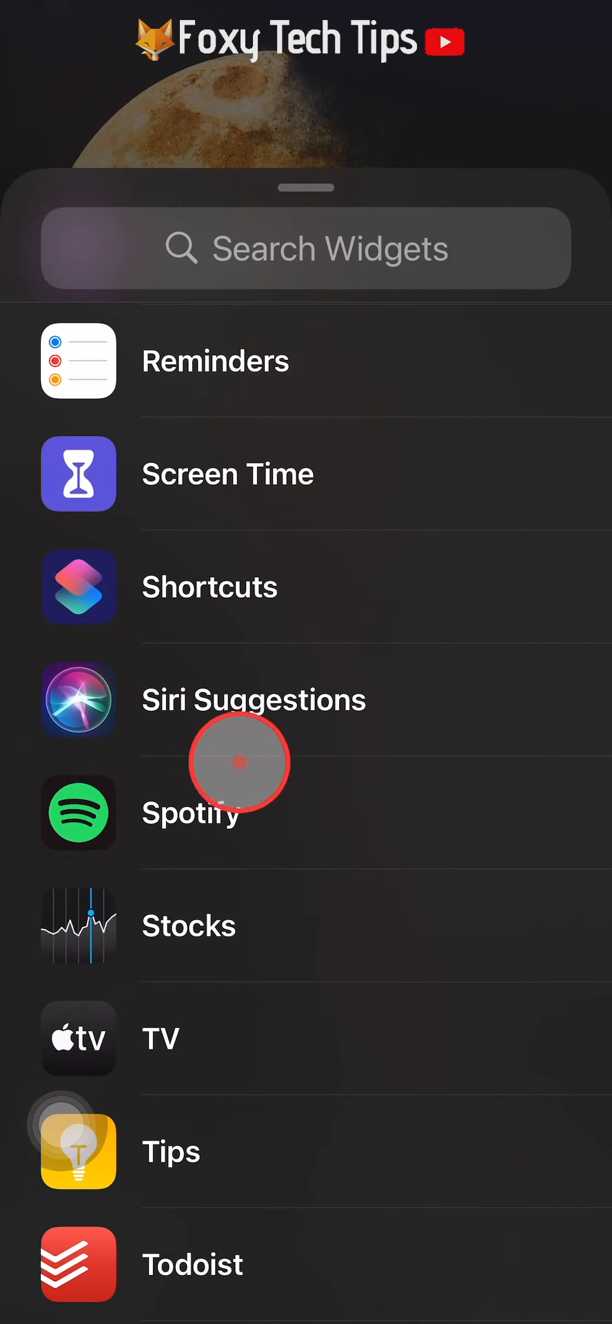
{"action": "left_click_drag", "start_coordinate": [241, 761], "coordinate": [165, 812]}
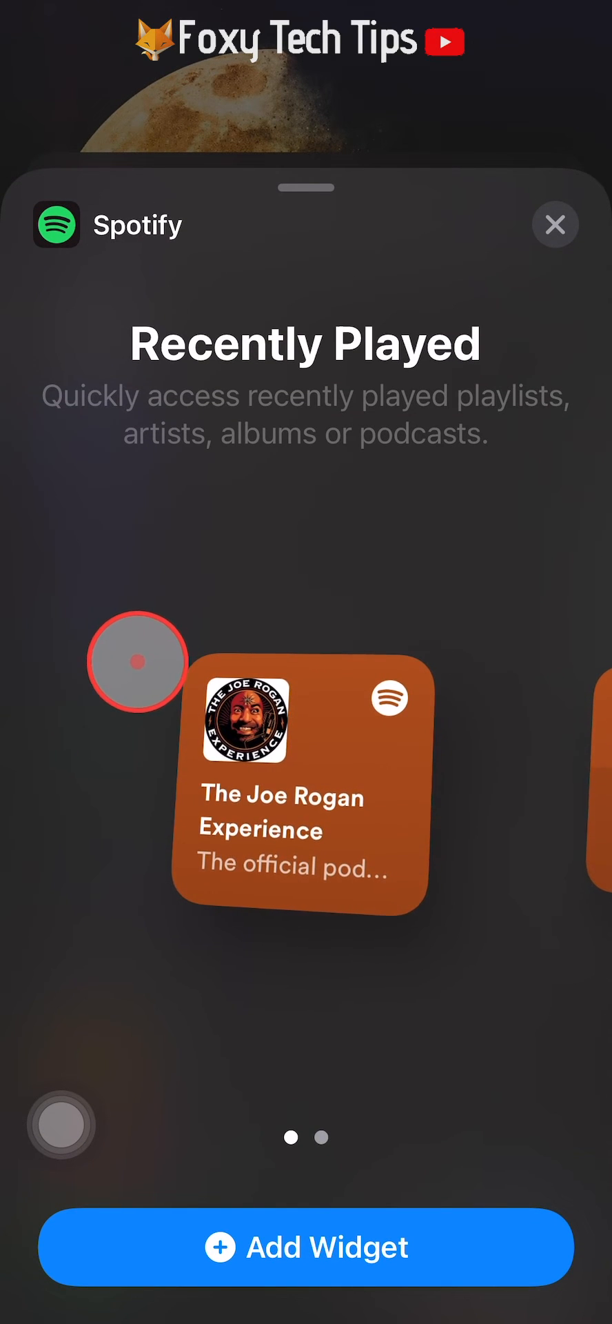
Step: Add the large Spotify Recently Played widget to the home screen
{"action": "left_click_drag", "start_coordinate": [139, 662], "coordinate": [355, 840]}
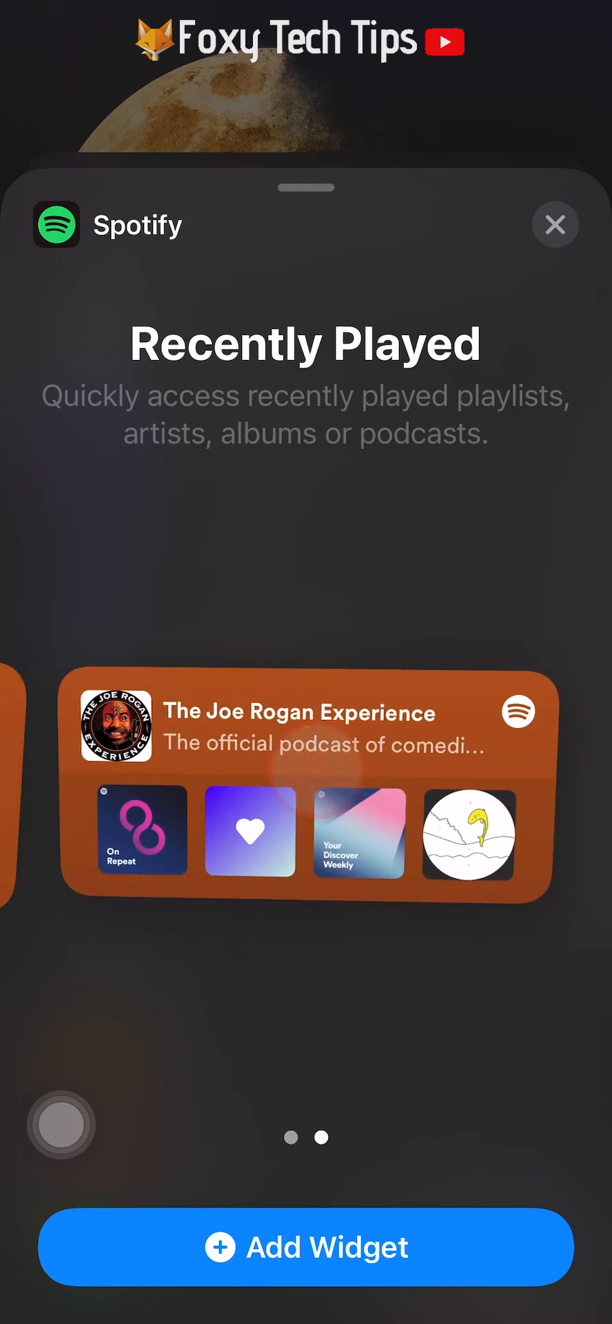
{"action": "left_click", "coordinate": [229, 755]}
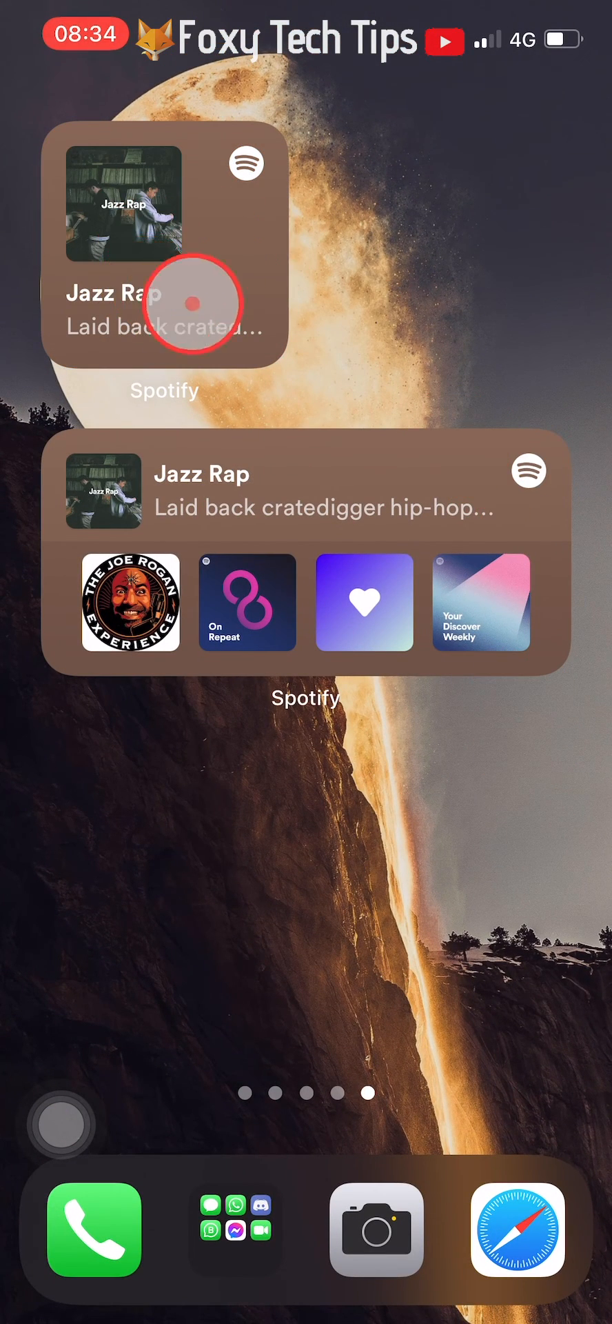
{"action": "mouse_move", "coordinate": [427, 266]}
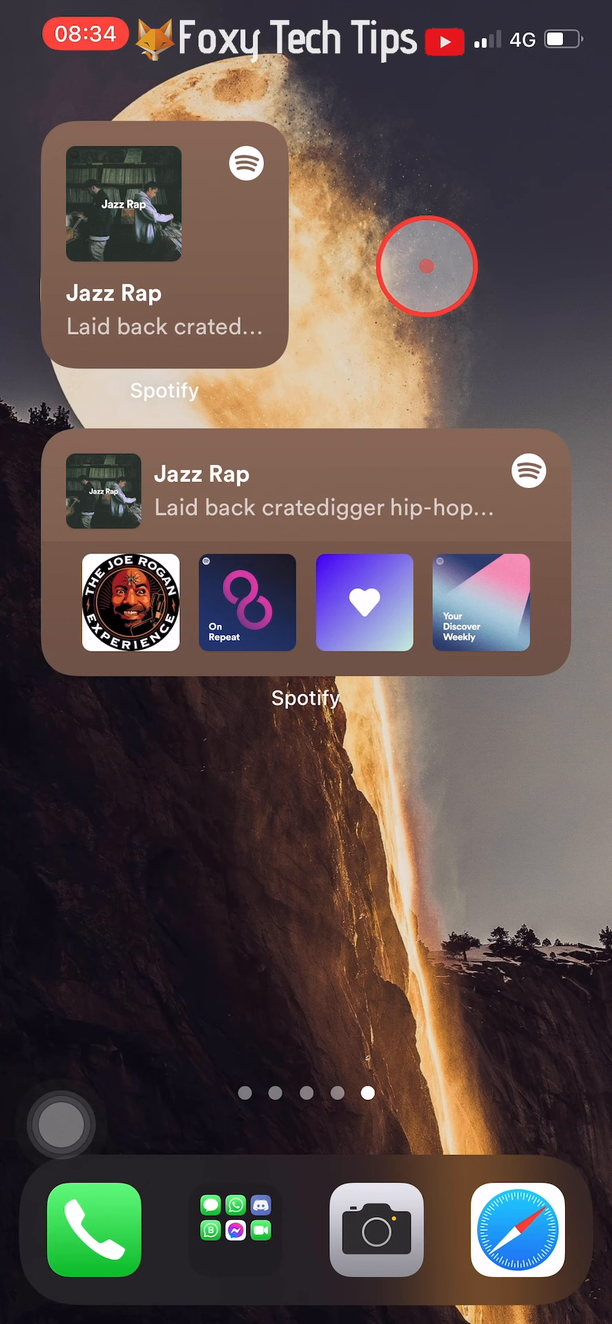